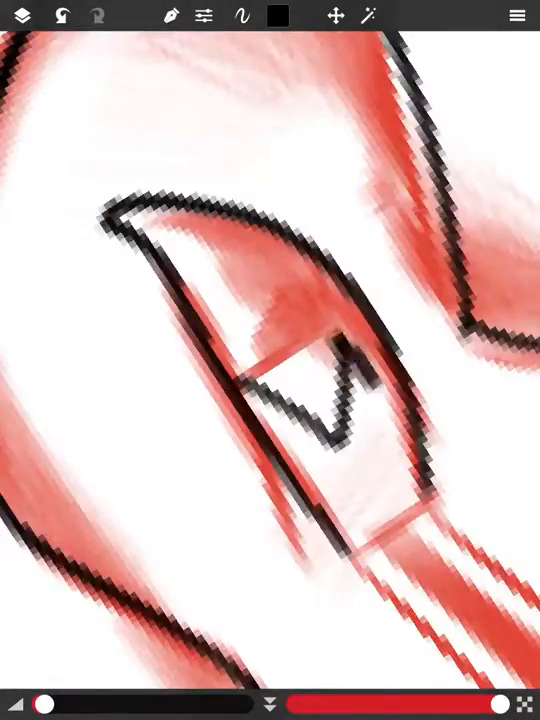
Zoom out to show the full pony sketch beside its reference image.
{"action": "left_click", "coordinate": [22, 20]}
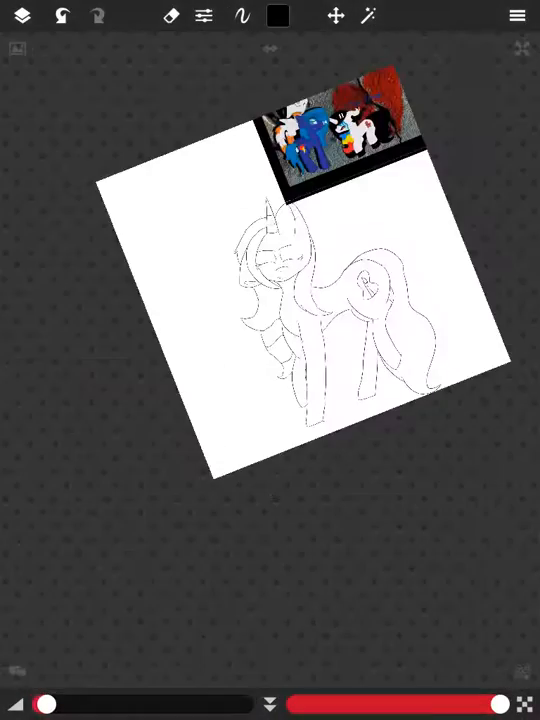
{"action": "left_click", "coordinate": [278, 16]}
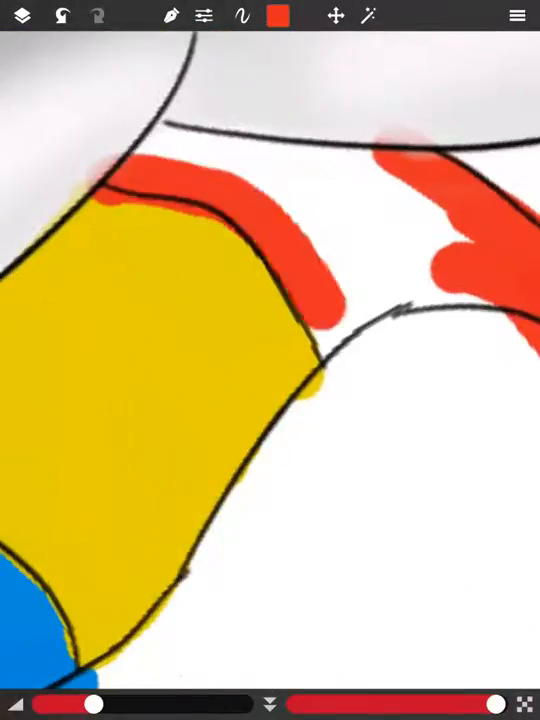
Bring up the Color Wheel from the colour swatch to choose the next fill colour.
{"action": "left_click", "coordinate": [280, 20]}
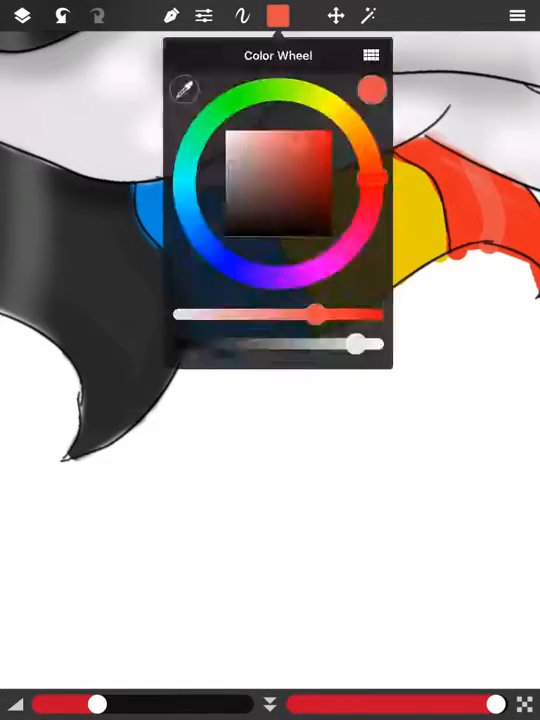